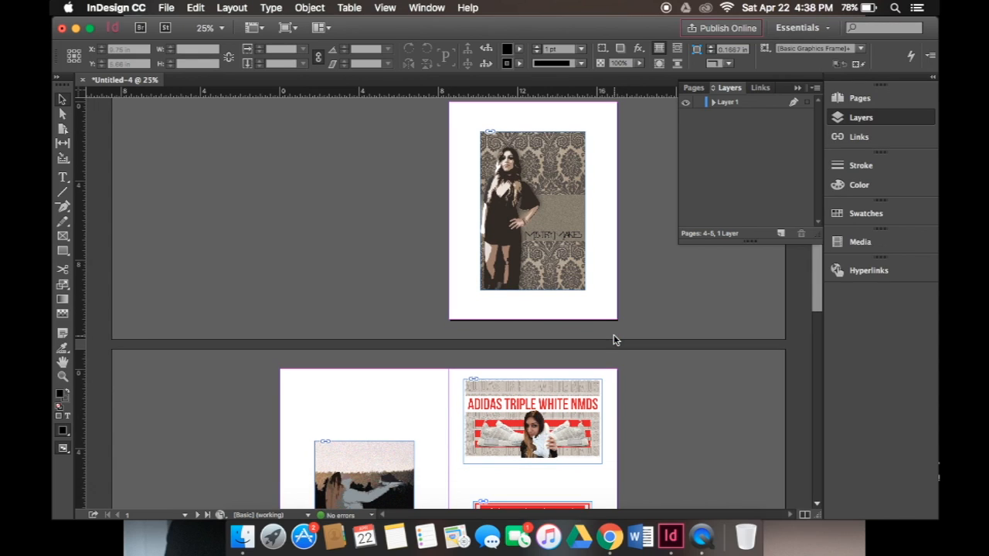
# Create a new layer named Buttons from the Layers panel menu
pyautogui.scroll(-3)
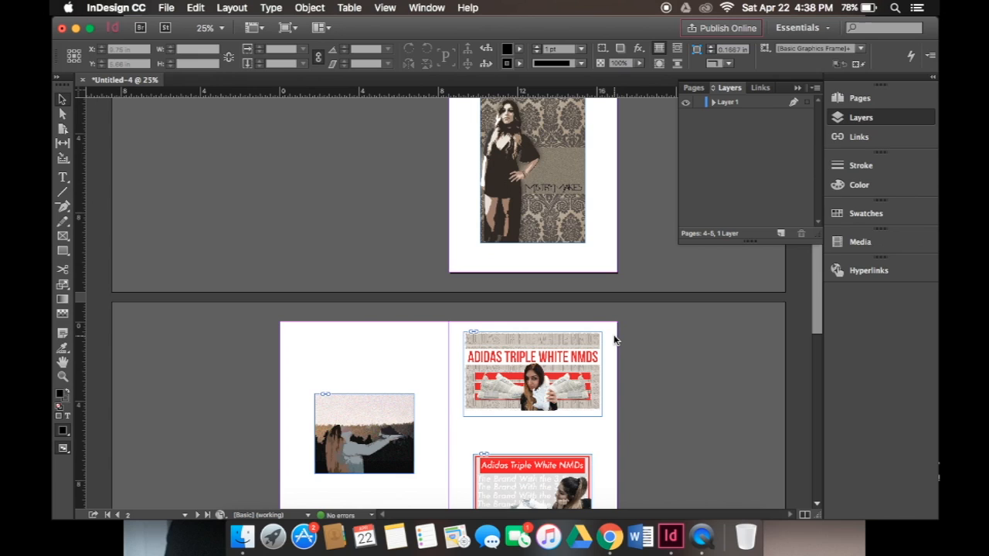
pyautogui.scroll(-3)
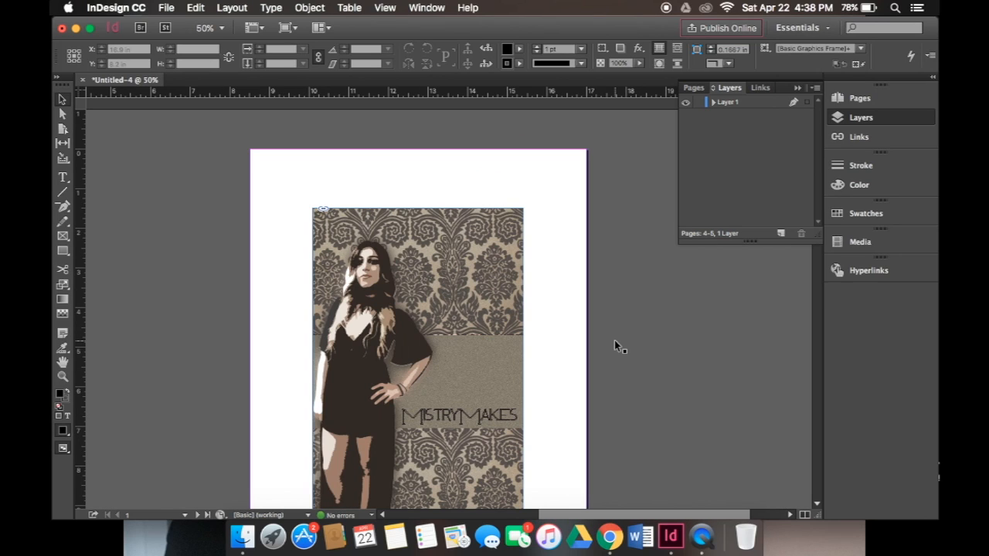
pyautogui.moveTo(734, 195)
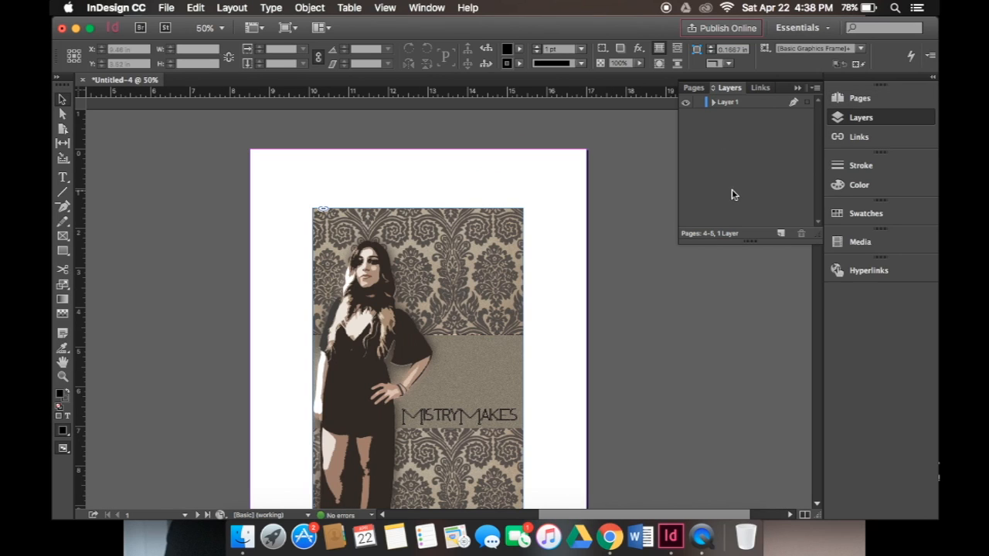
pyautogui.click(798, 87)
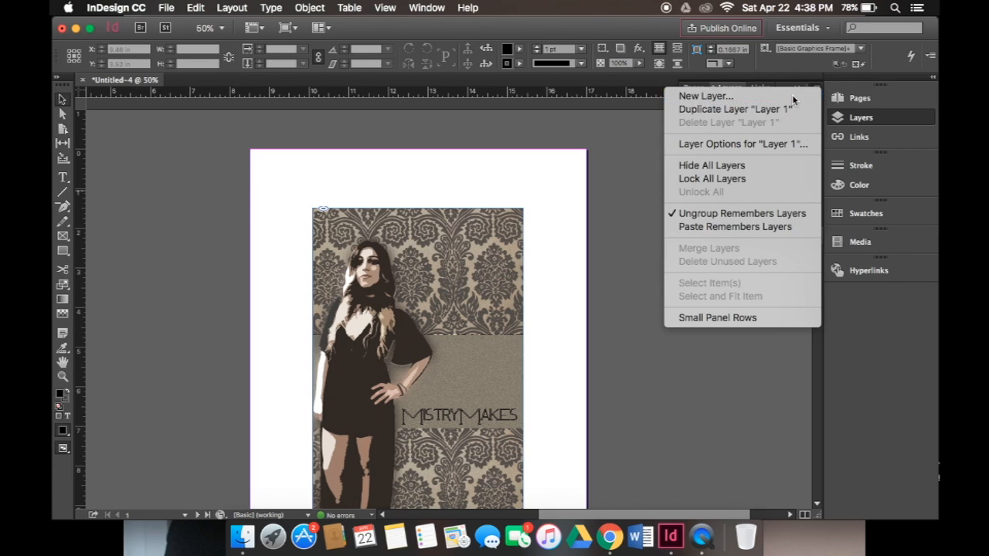
pyautogui.click(704, 96)
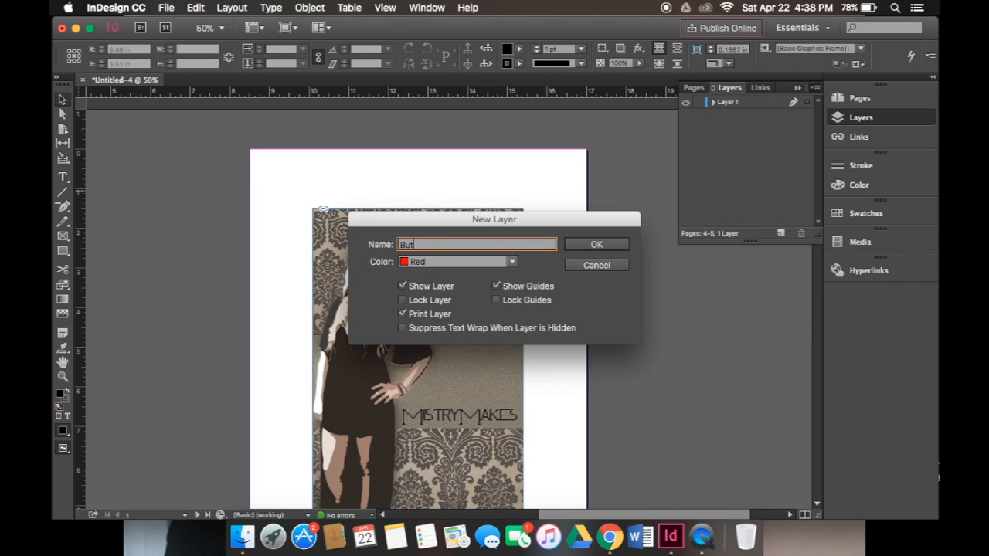
pyautogui.write('tons')
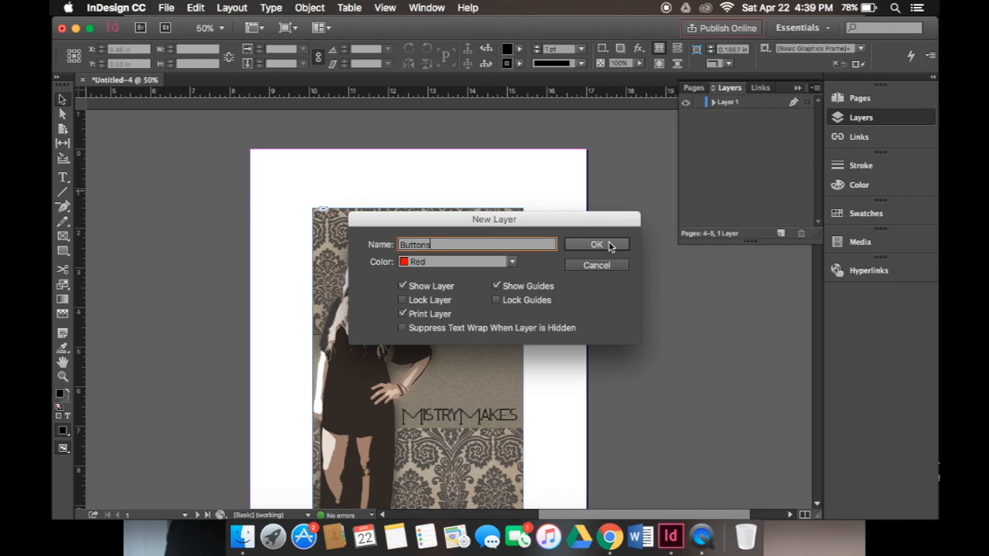
pyautogui.click(597, 244)
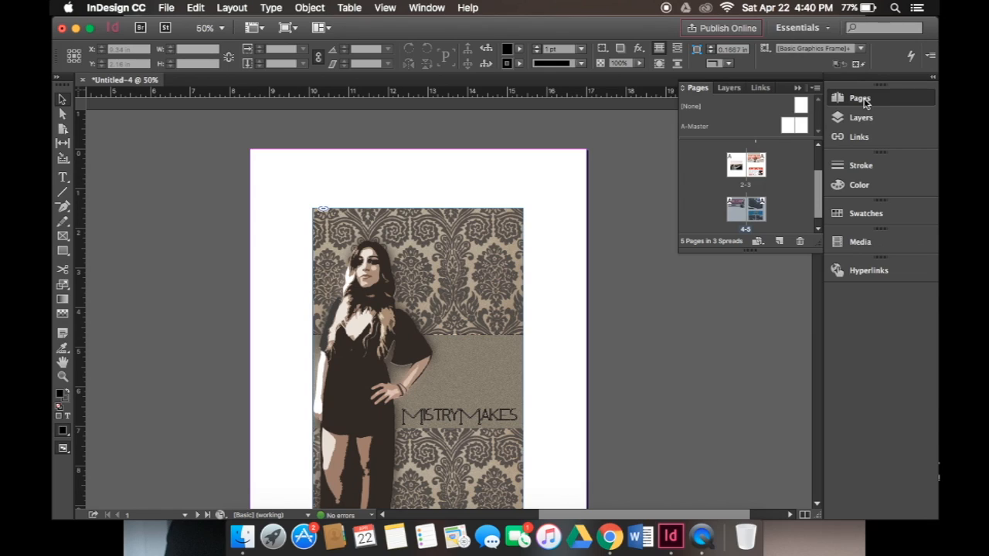
pyautogui.moveTo(736, 137)
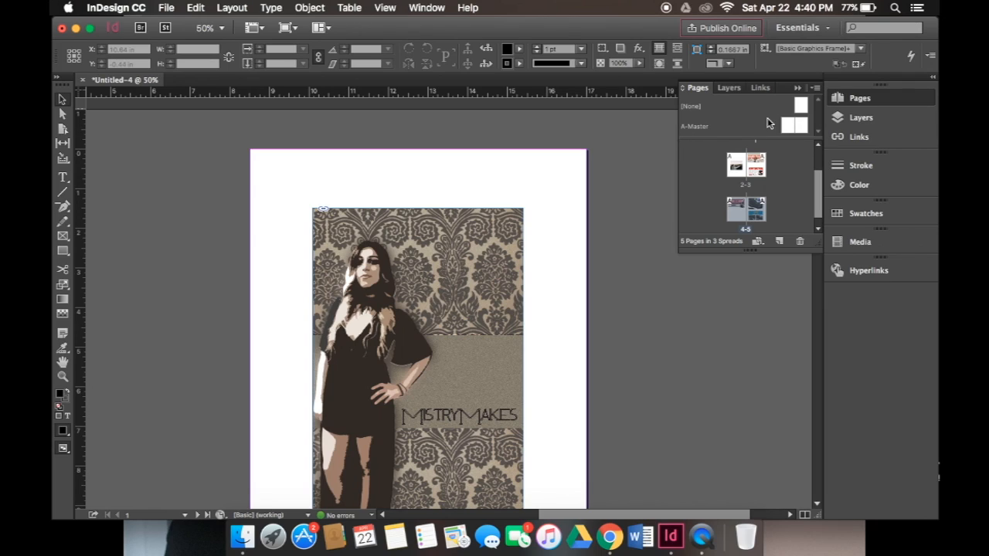
pyautogui.moveTo(782, 145)
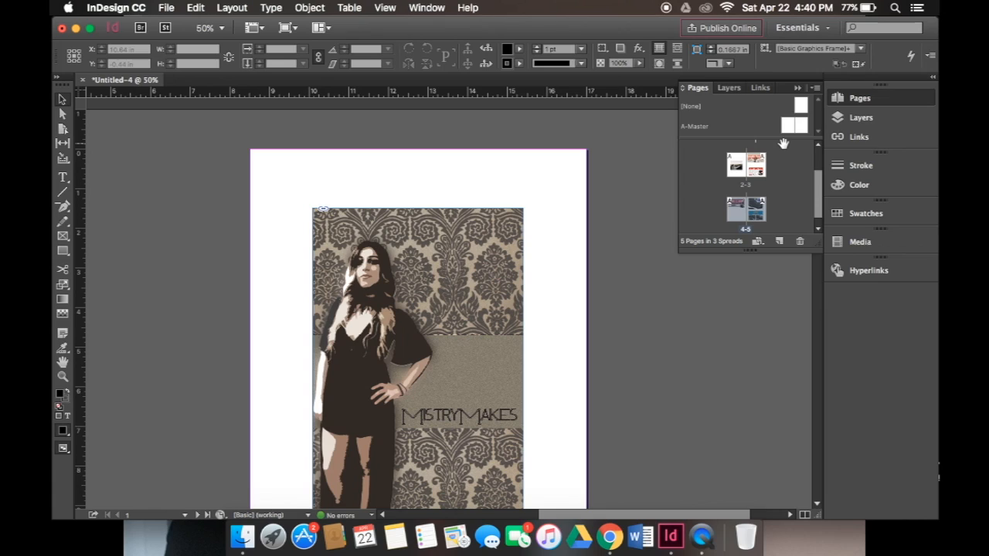
pyautogui.moveTo(788, 139)
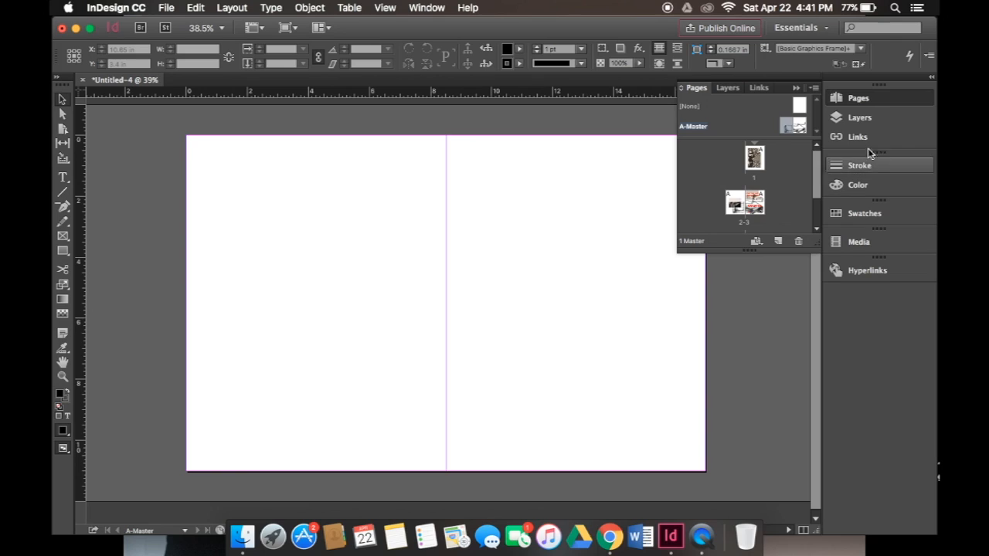
# Check the Buttons layer contents, return to page thumbnails, and select an arrow on A-Master
pyautogui.click(727, 88)
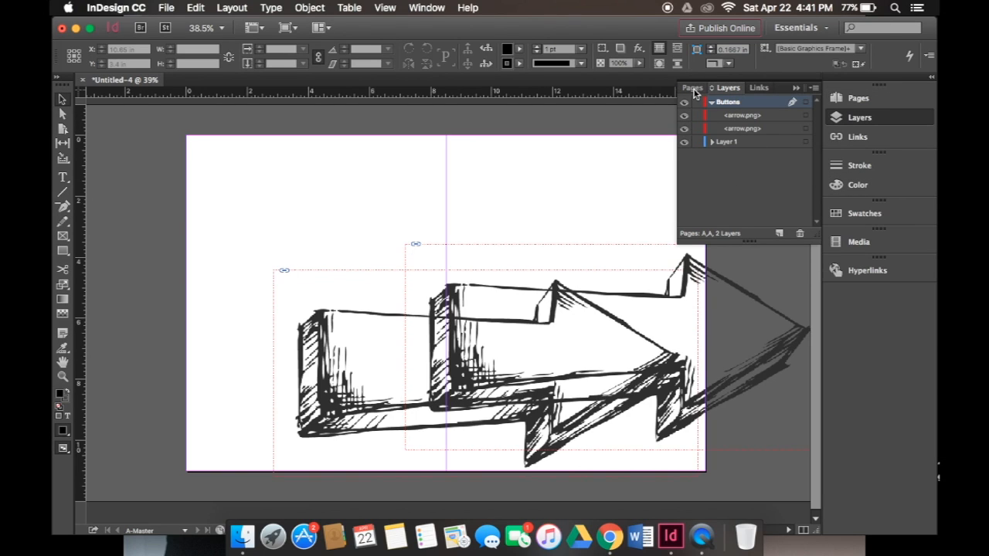
pyautogui.click(693, 87)
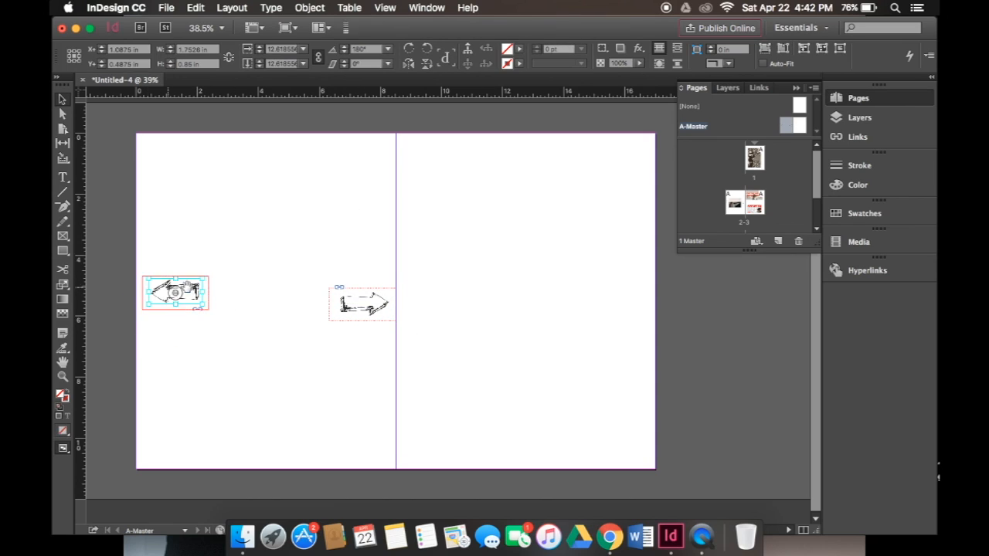
pyautogui.click(176, 292)
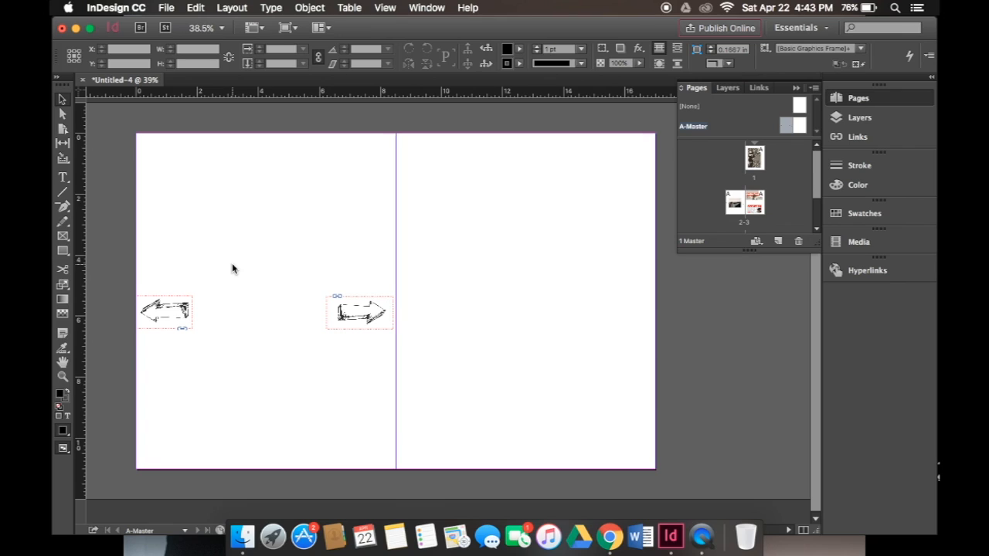
pyautogui.moveTo(409, 178)
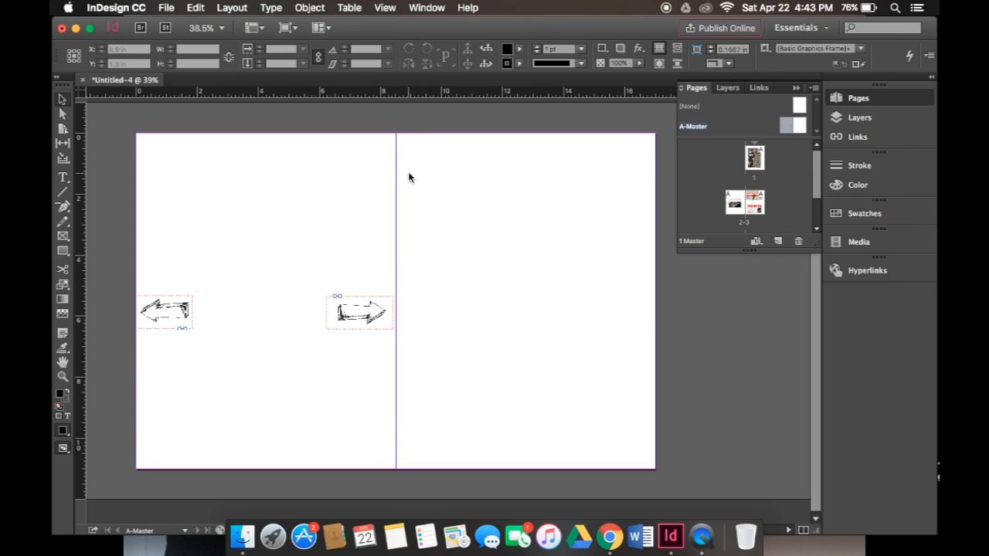
# Open Window > Interactive > Buttons and Forms with the left arrow selected
pyautogui.click(427, 8)
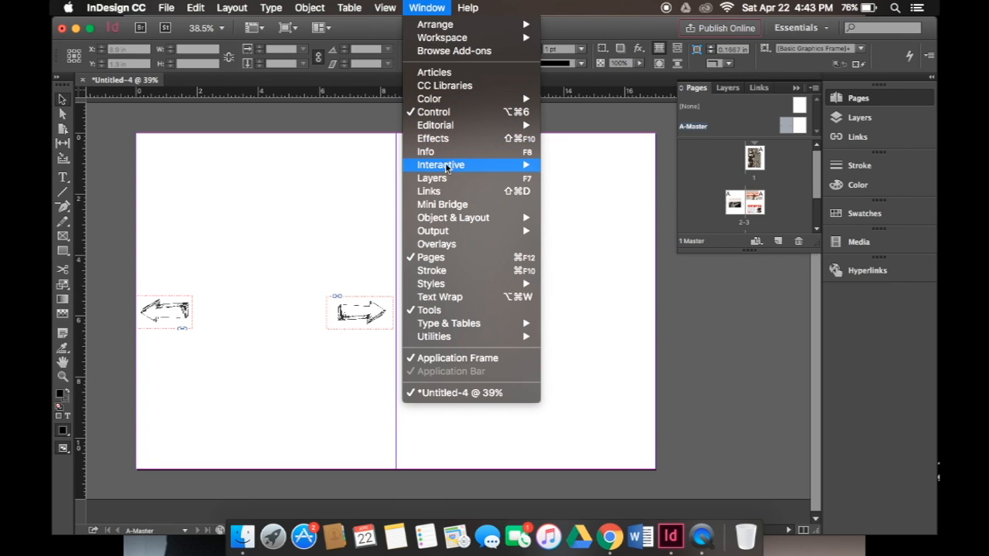
pyautogui.moveTo(441, 165)
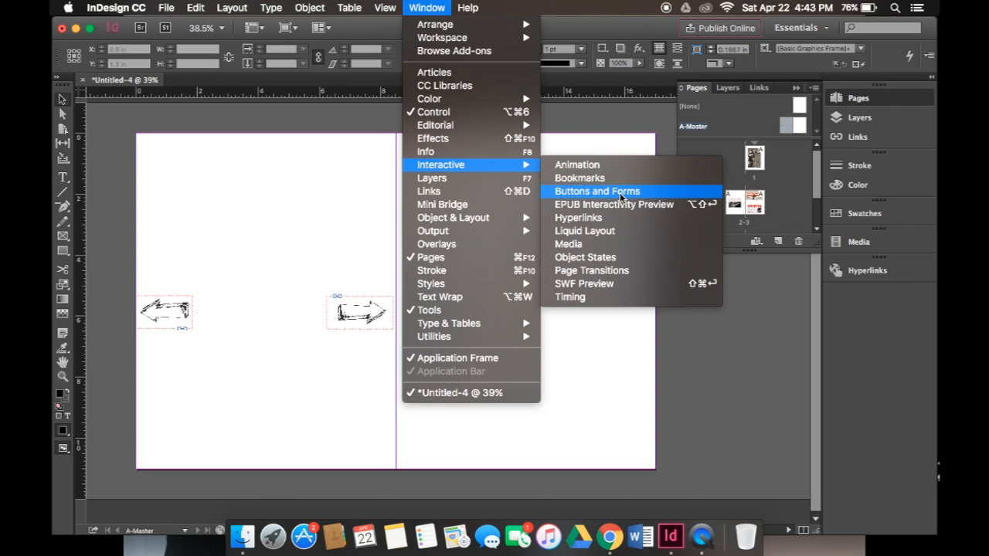
pyautogui.click(597, 191)
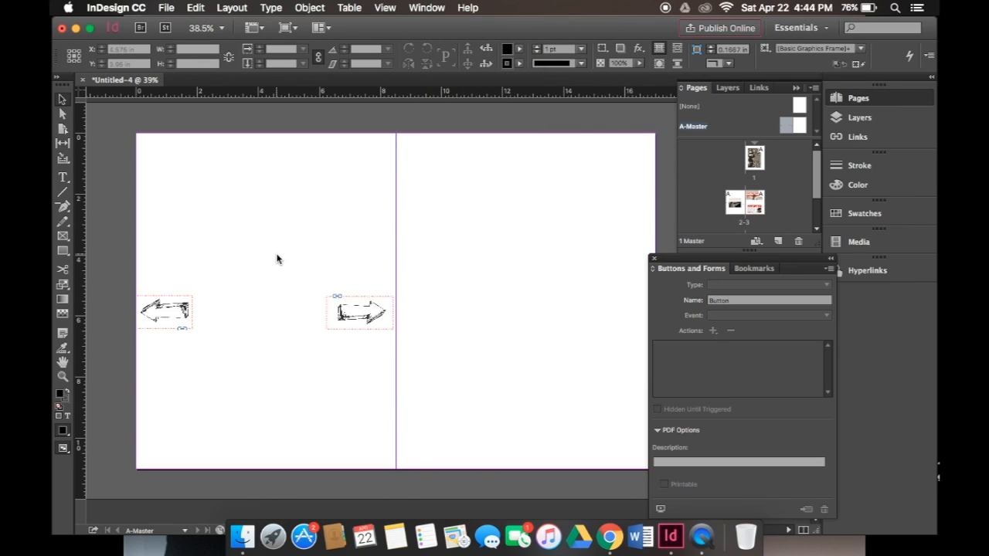
pyautogui.click(164, 312)
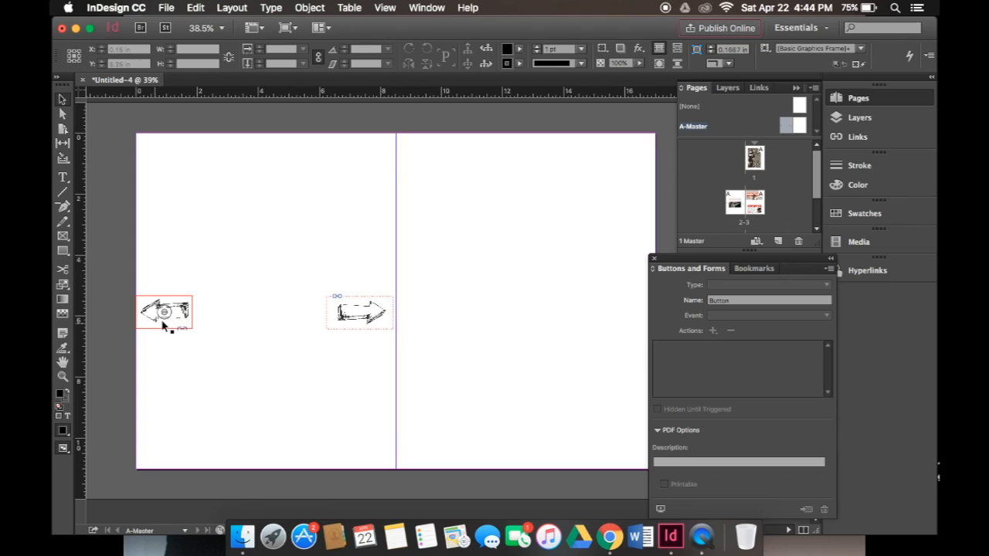
# Make the left arrow a Previous button: On Release or Tap, Go To Previous Page
pyautogui.click(163, 312)
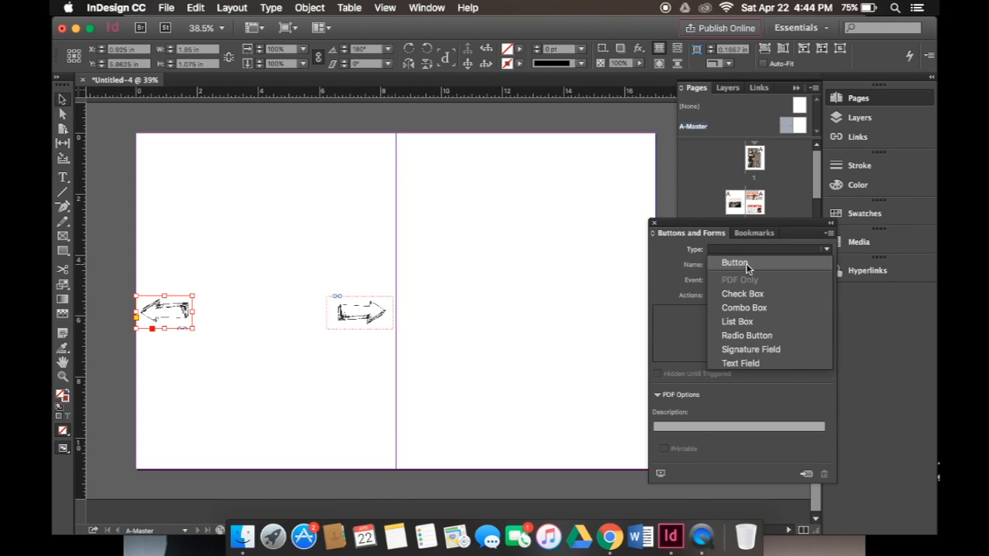
pyautogui.click(733, 263)
pyautogui.write('Previous')
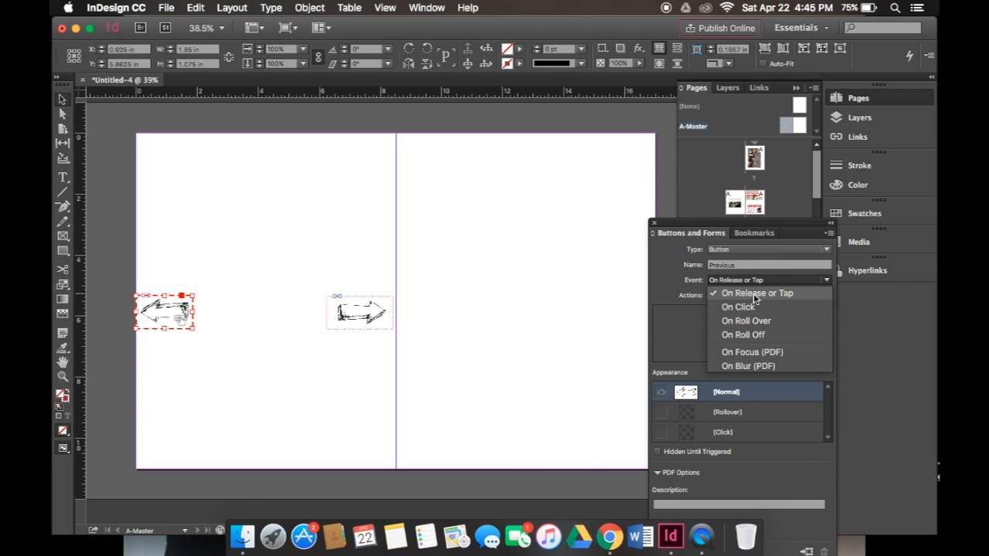
pyautogui.click(757, 293)
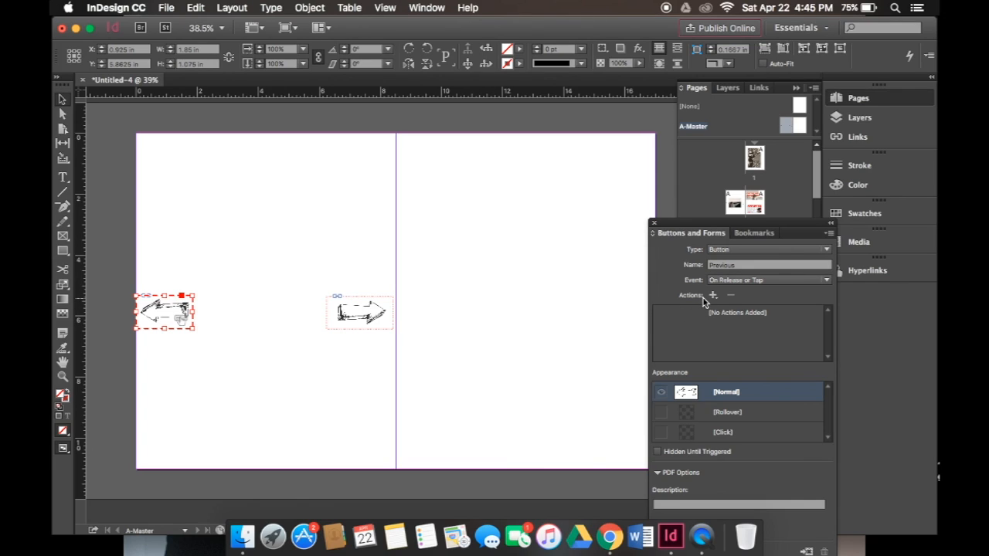
pyautogui.click(711, 295)
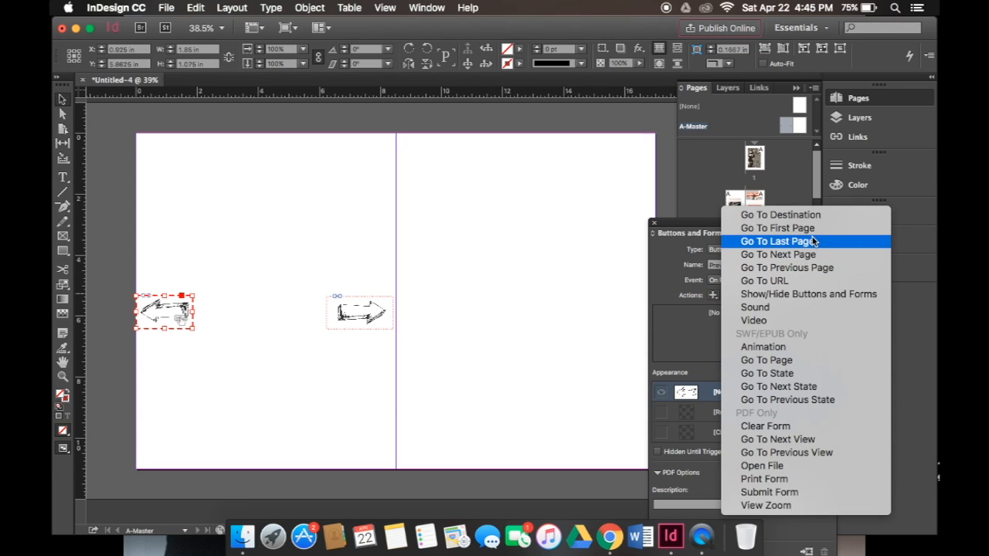
pyautogui.moveTo(786, 267)
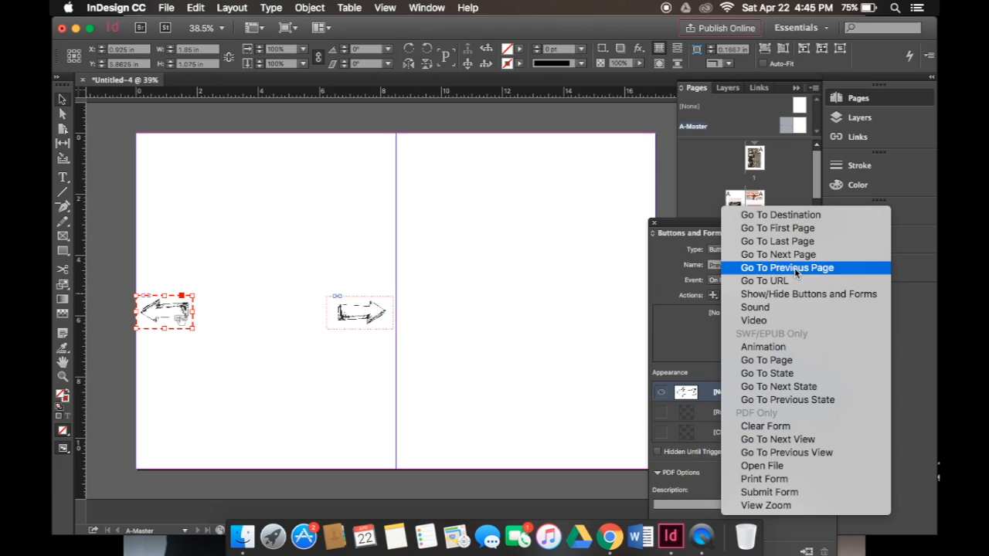
pyautogui.click(786, 267)
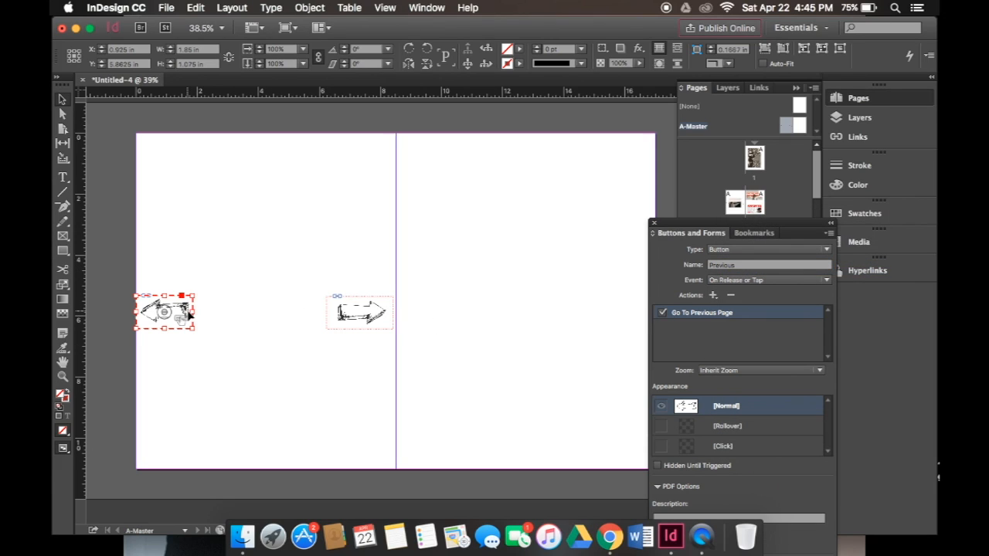
pyautogui.click(359, 313)
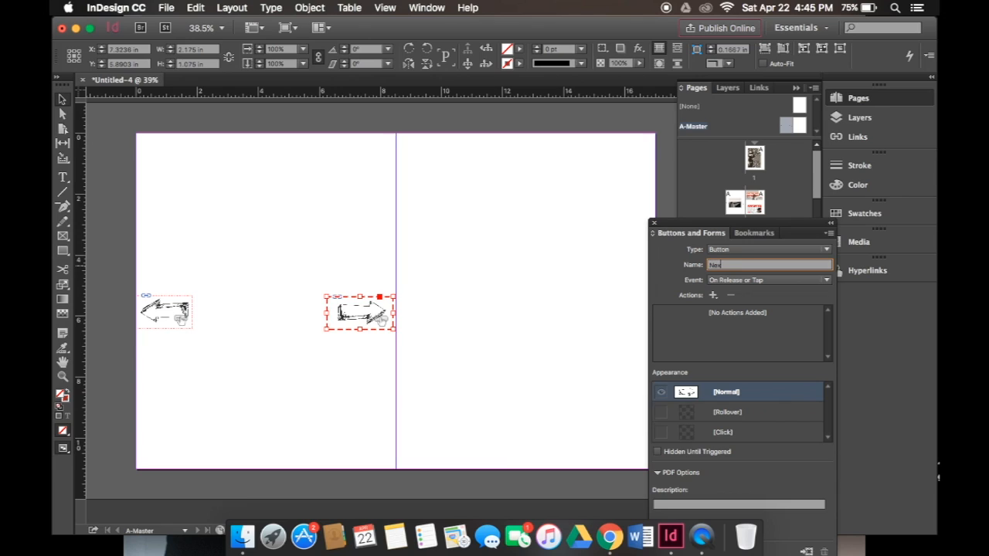
# Name the right arrow button 'Next' and open its list of actions
pyautogui.write('Next')
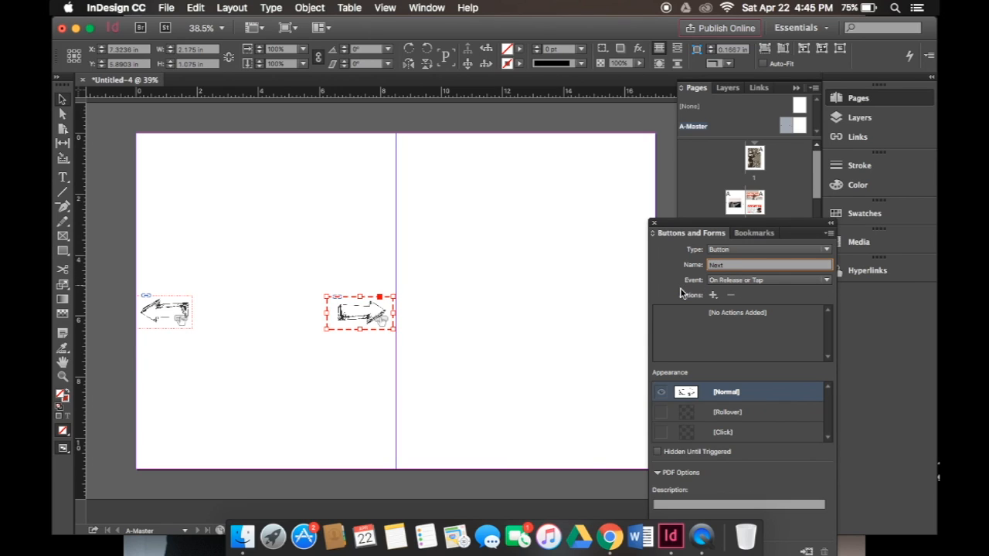
pyautogui.click(713, 296)
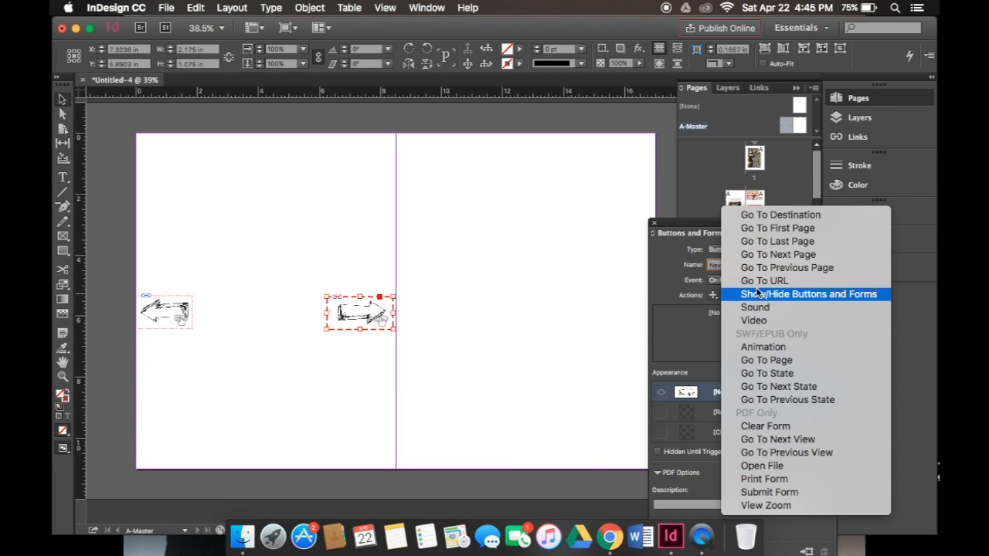
pyautogui.moveTo(787, 267)
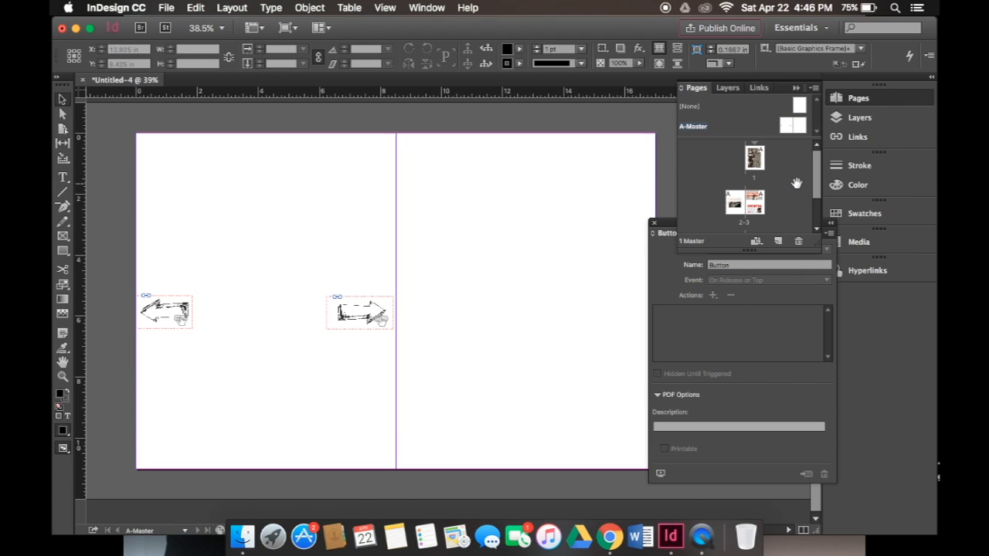
# Paste the arrow buttons onto A-Master's right page and rename its back button
pyautogui.click(792, 126)
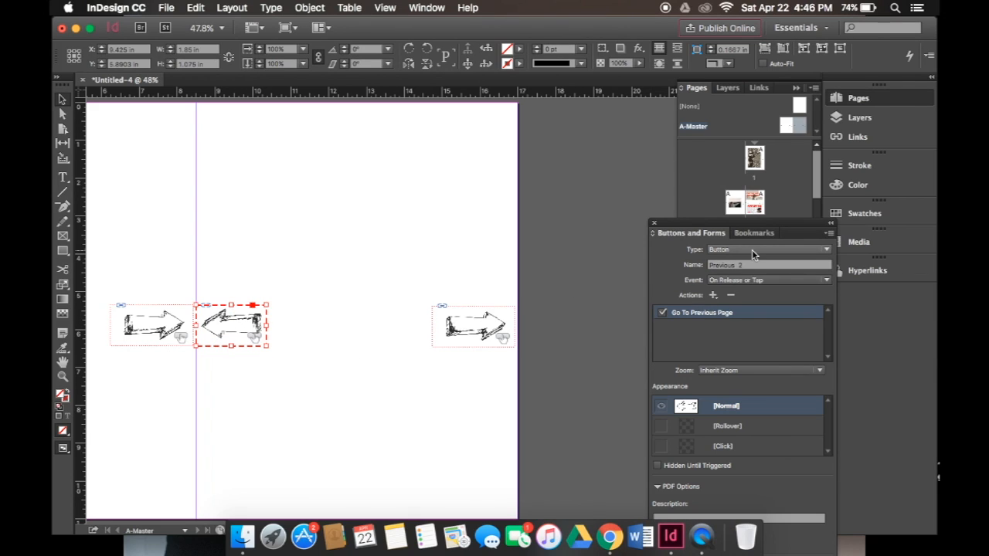
pyautogui.tripleClick(768, 265)
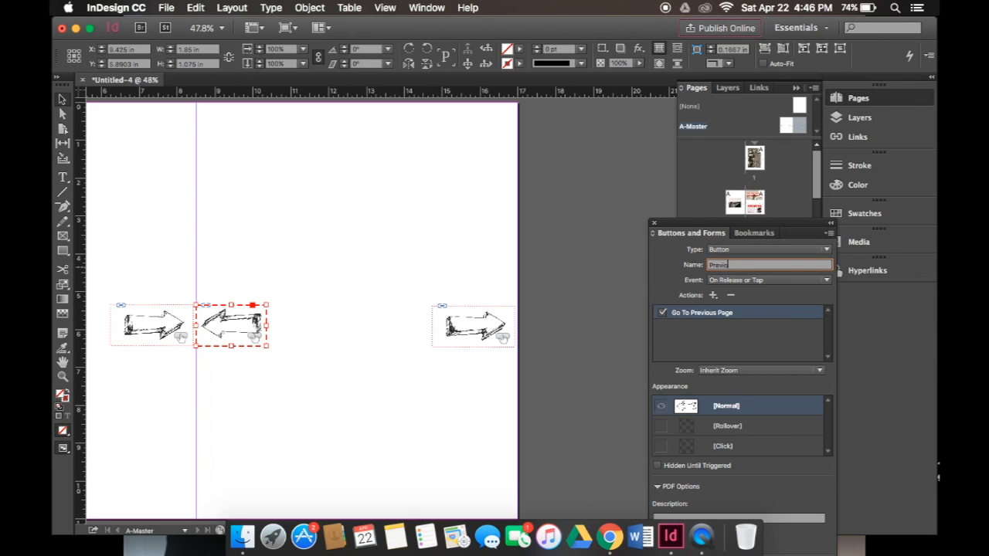
pyautogui.click(473, 324)
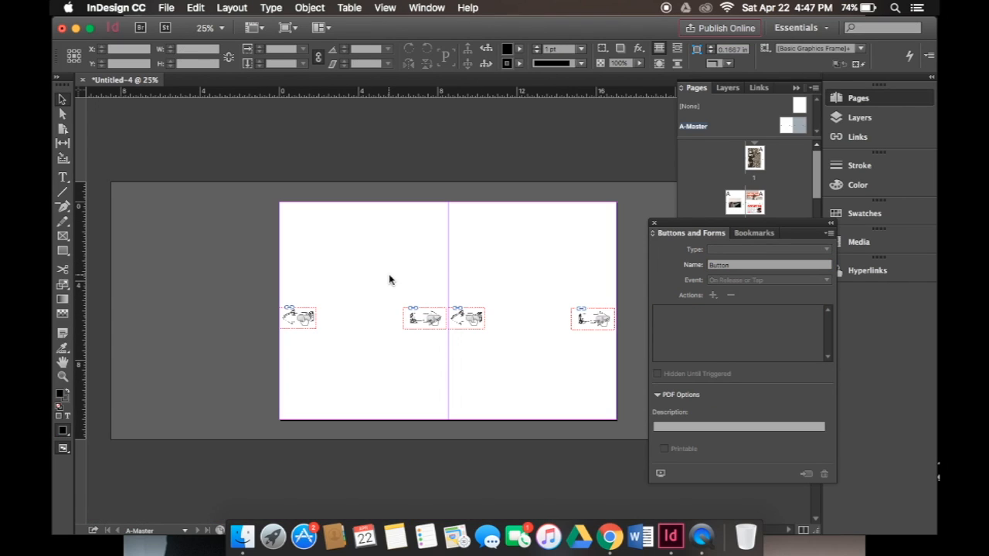
# Go to document page 1 and scroll through the pages to confirm the arrow buttons
pyautogui.click(467, 319)
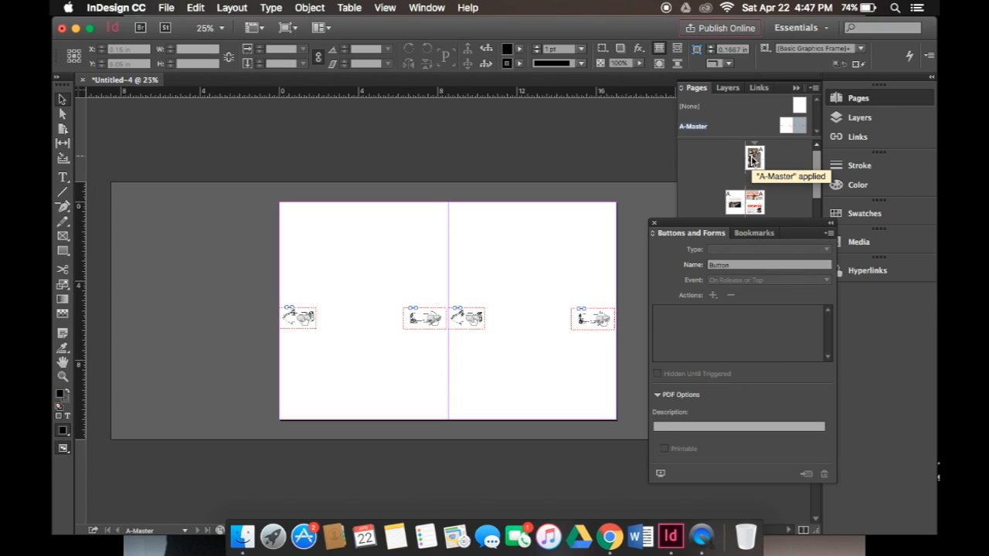
pyautogui.doubleClick(755, 158)
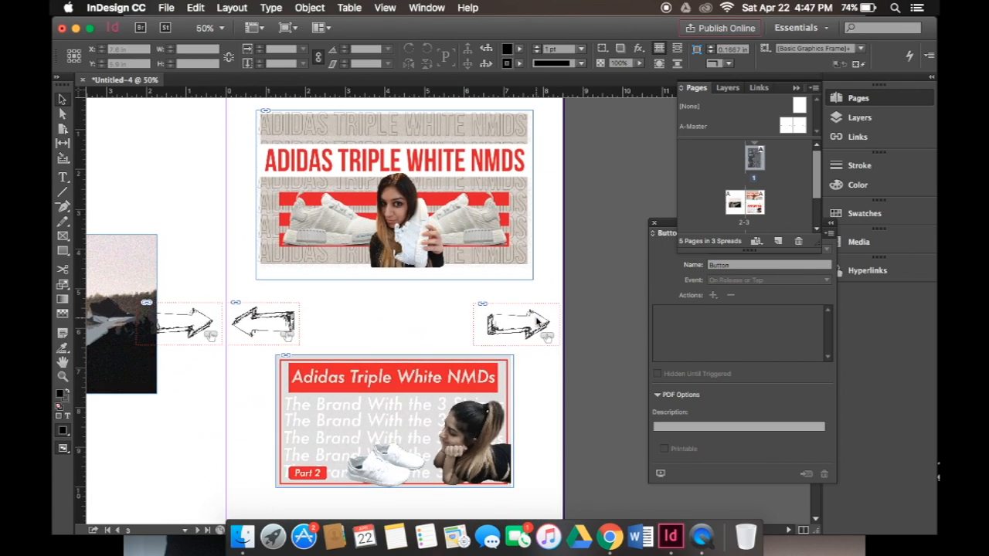
pyautogui.scroll(-3)
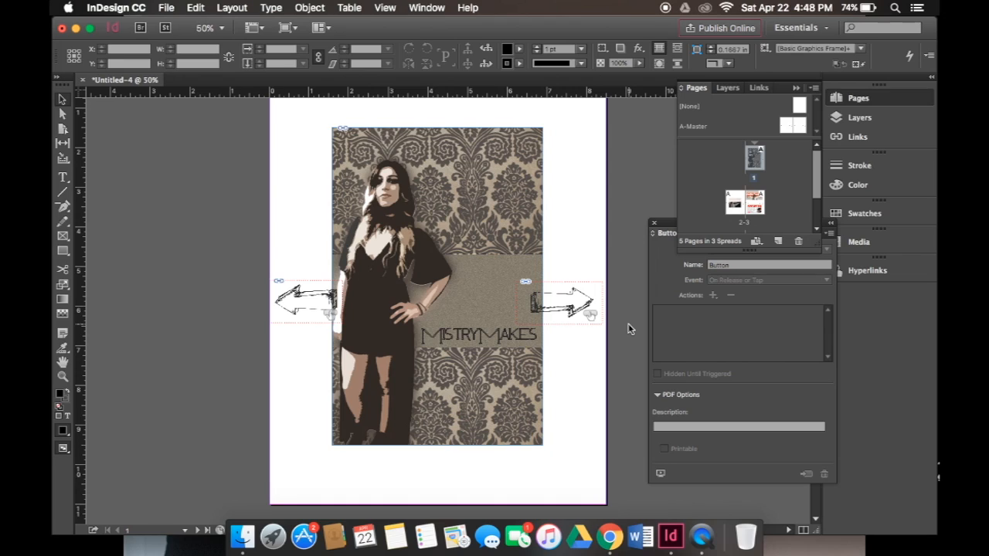
pyautogui.click(166, 8)
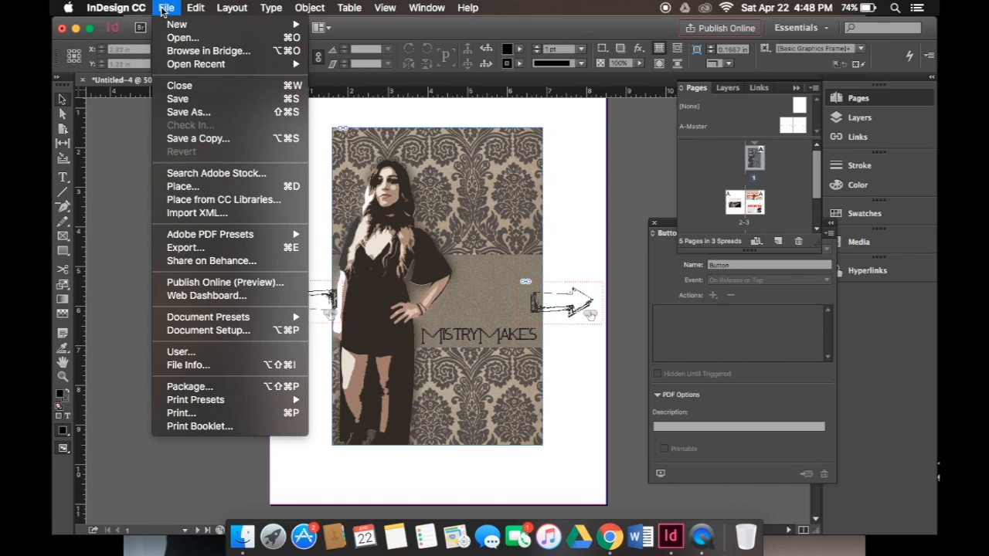
pyautogui.moveTo(185, 247)
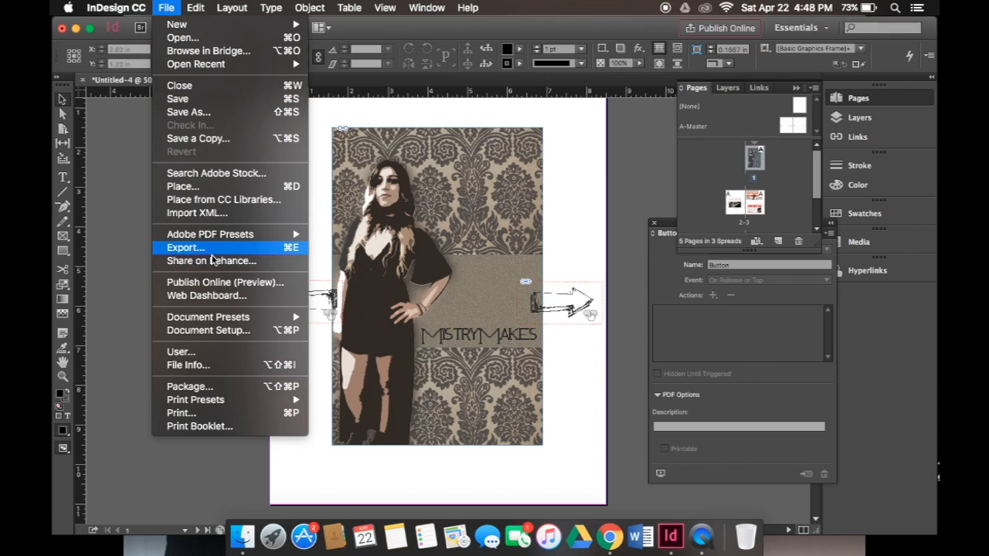
# Export the document as Adobe PDF (Interactive) named 'buttons' with the default settings
pyautogui.click(185, 247)
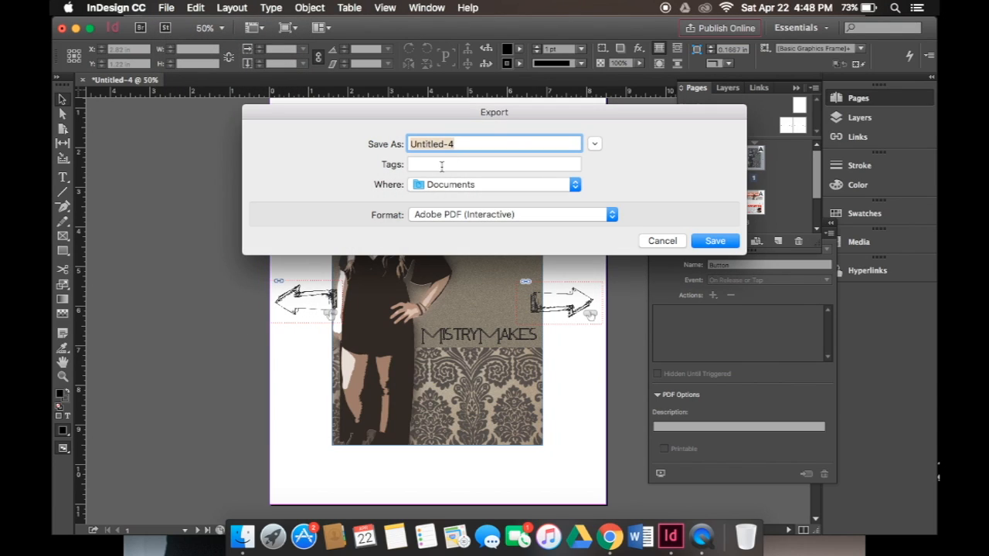
pyautogui.write('but')
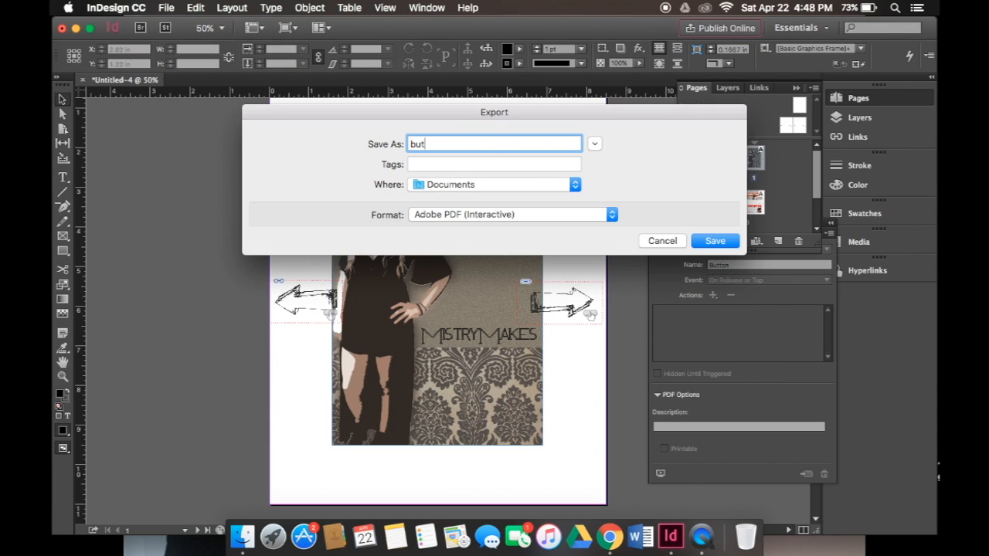
pyautogui.write('tons')
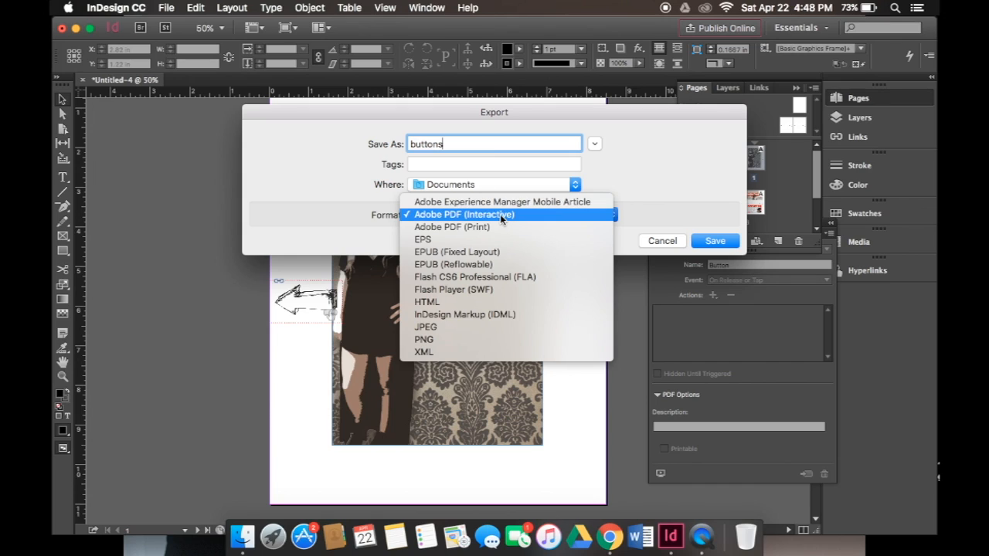
pyautogui.click(714, 240)
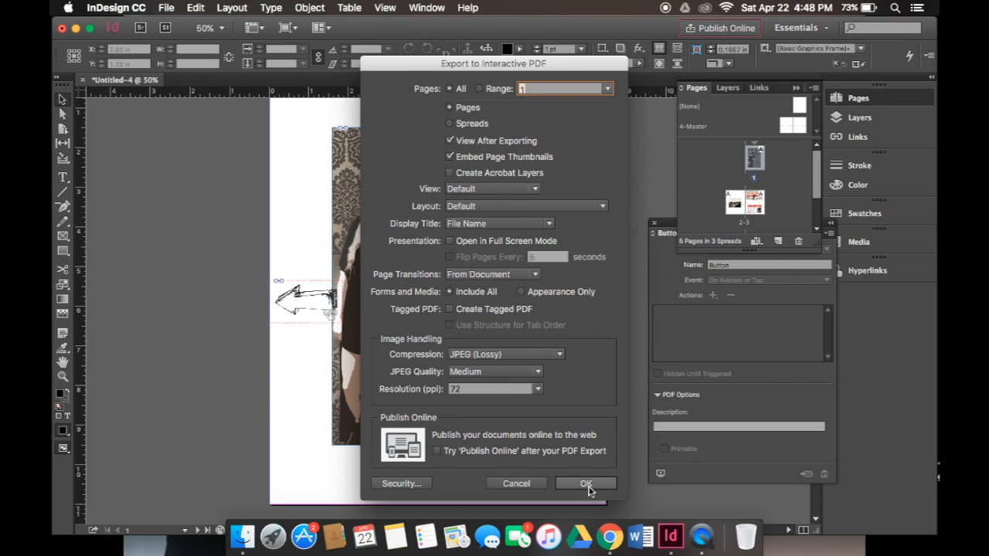
pyautogui.click(585, 483)
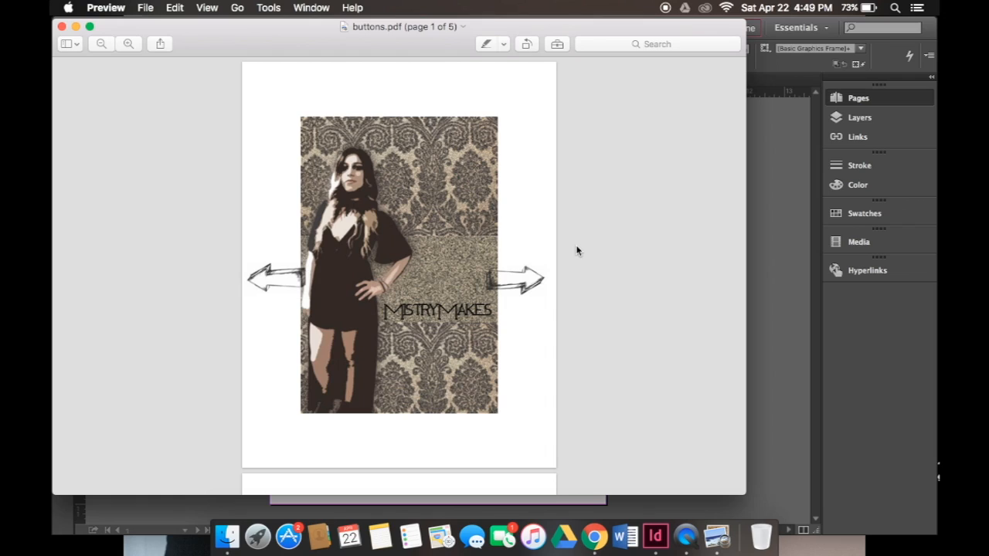
pyautogui.moveTo(531, 288)
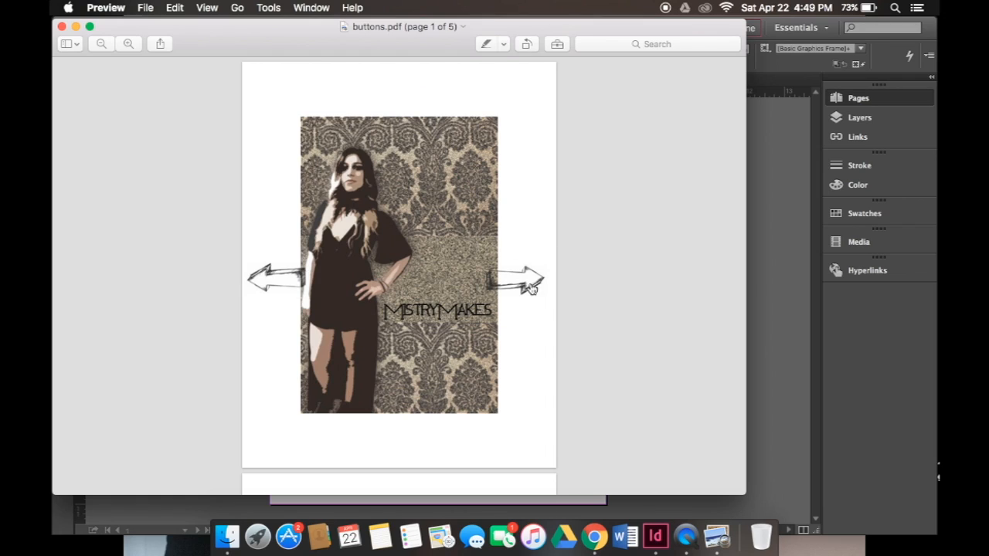
pyautogui.moveTo(265, 287)
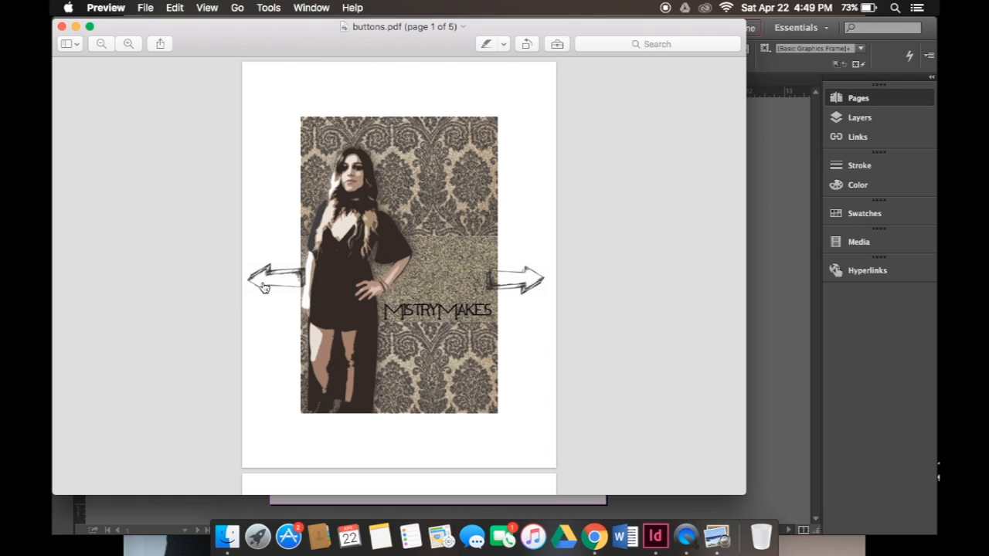
# Page forward and back through the PDF using the arrows, then close Preview
pyautogui.click(525, 278)
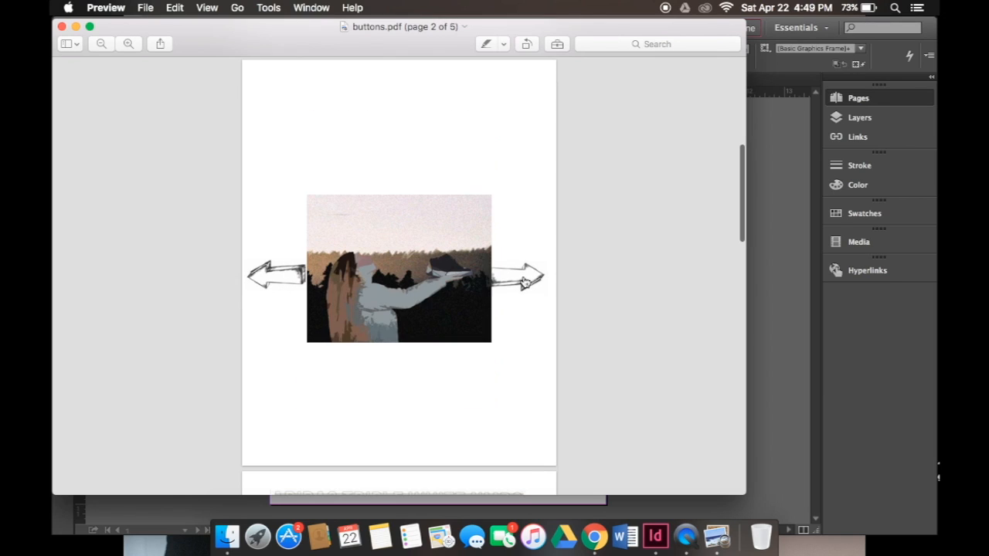
pyautogui.moveTo(580, 291)
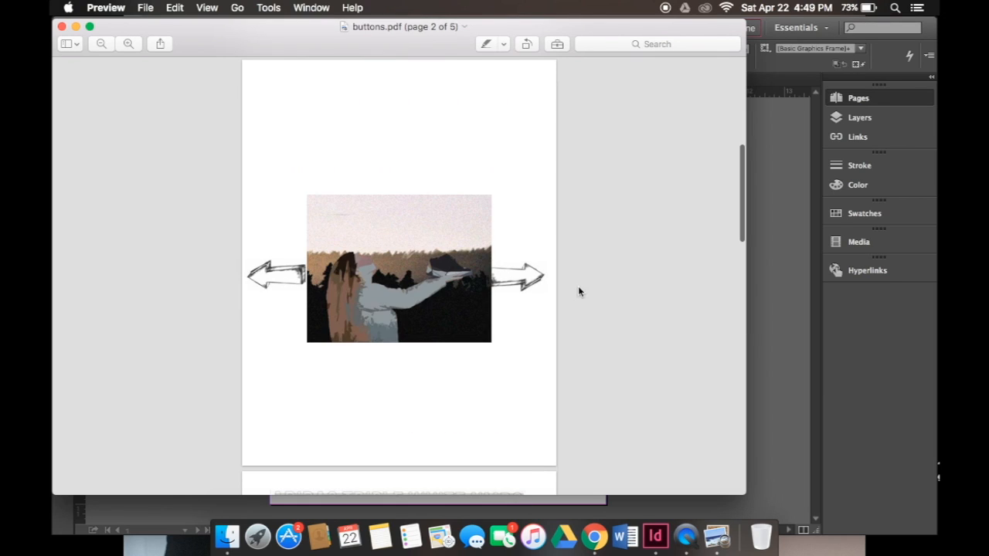
pyautogui.click(515, 276)
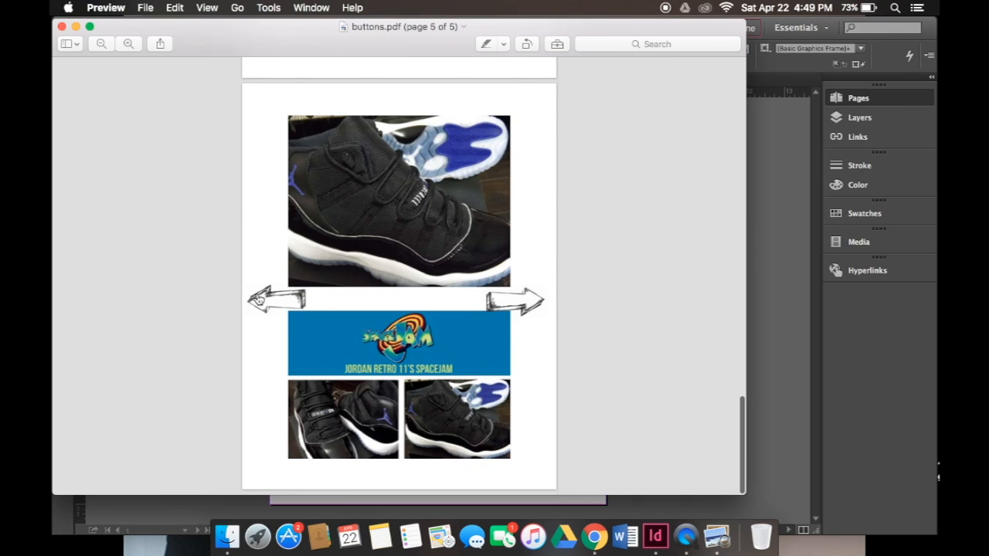
pyautogui.moveTo(514, 284)
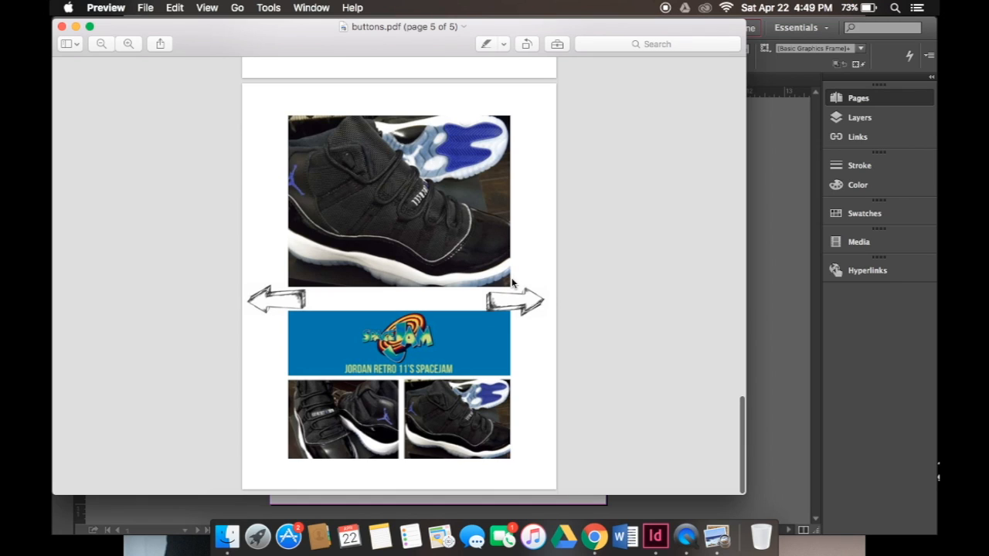
pyautogui.click(654, 535)
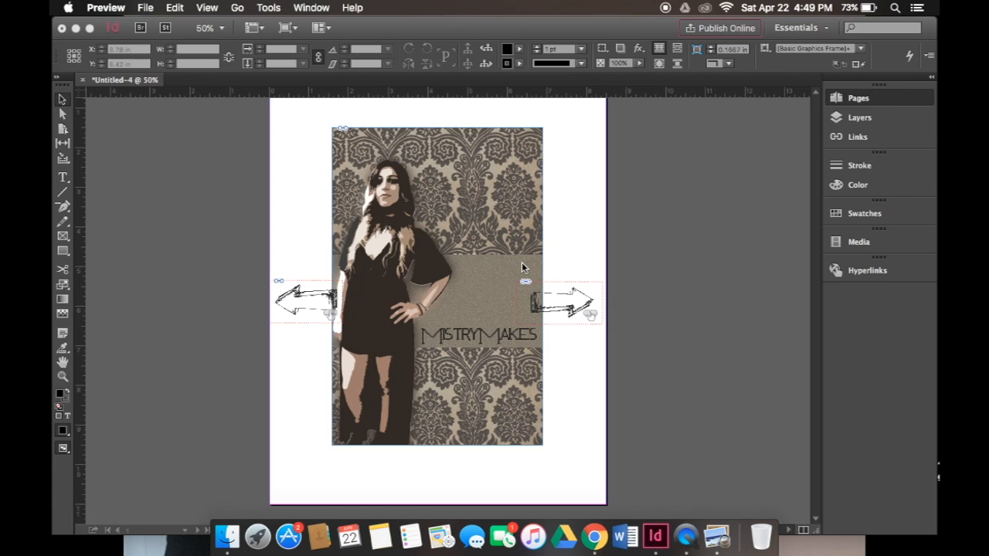
pyautogui.moveTo(704, 302)
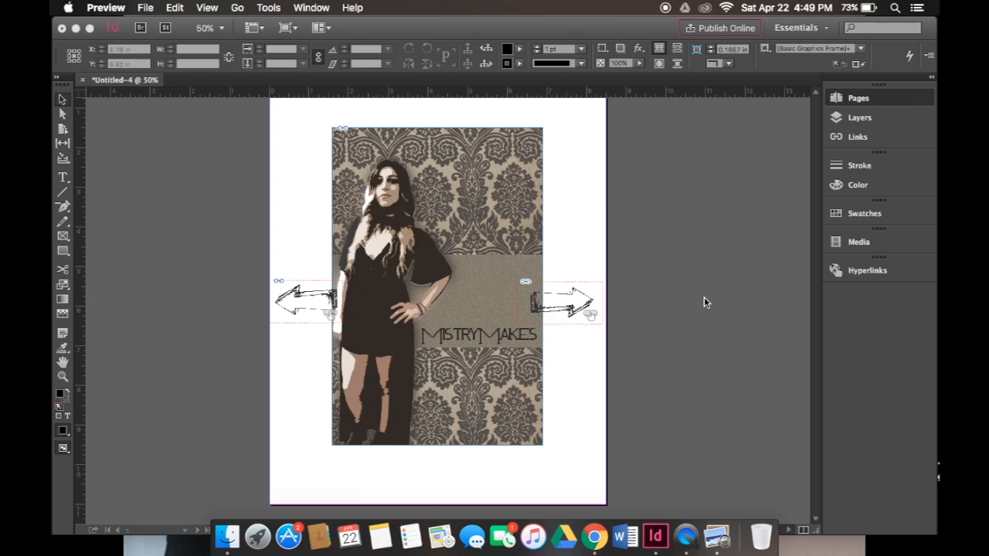